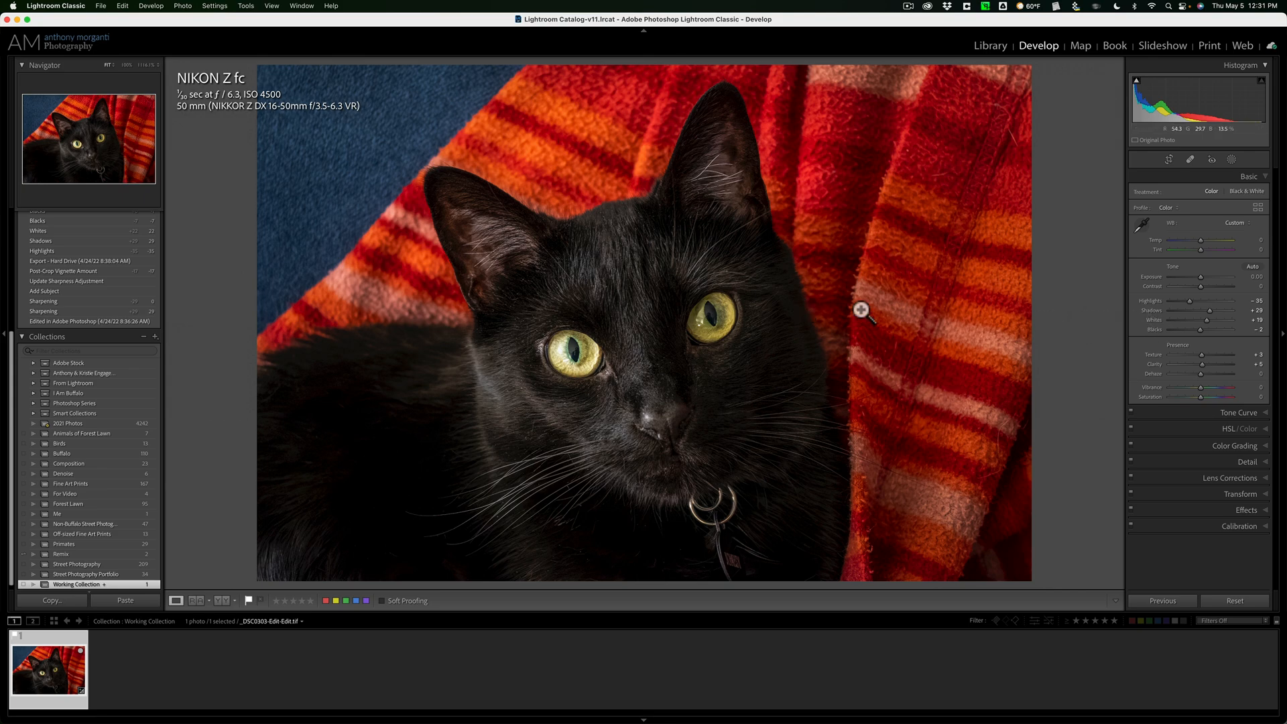
mouse_move(836, 310)
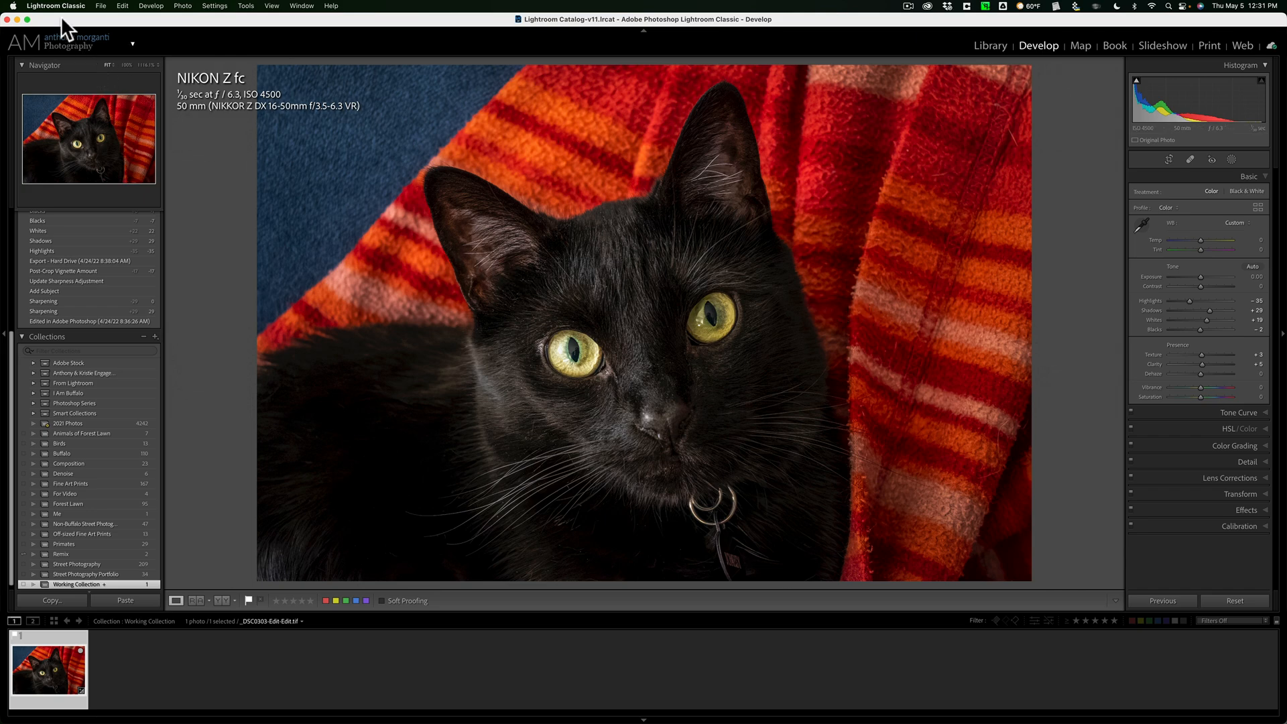
Show the Lightroom Classic app menu with Preferences, after glancing at the Edit menu.
left_click(56, 6)
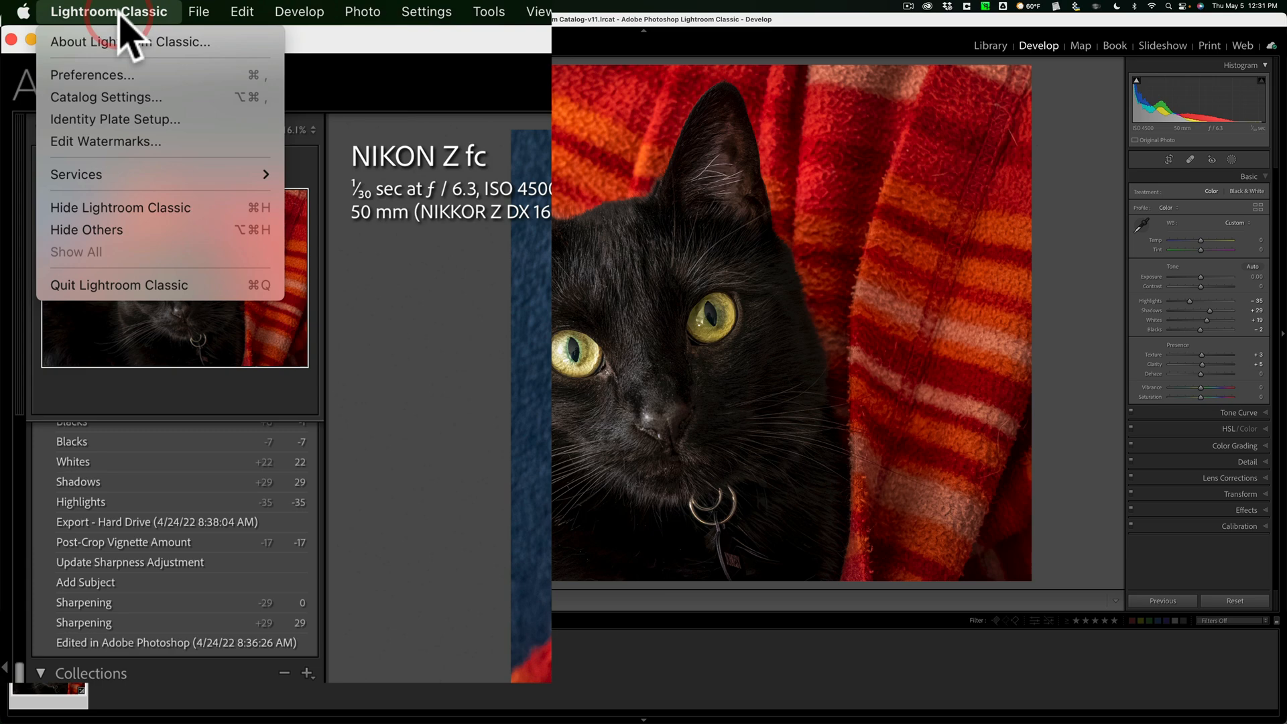
left_click(242, 12)
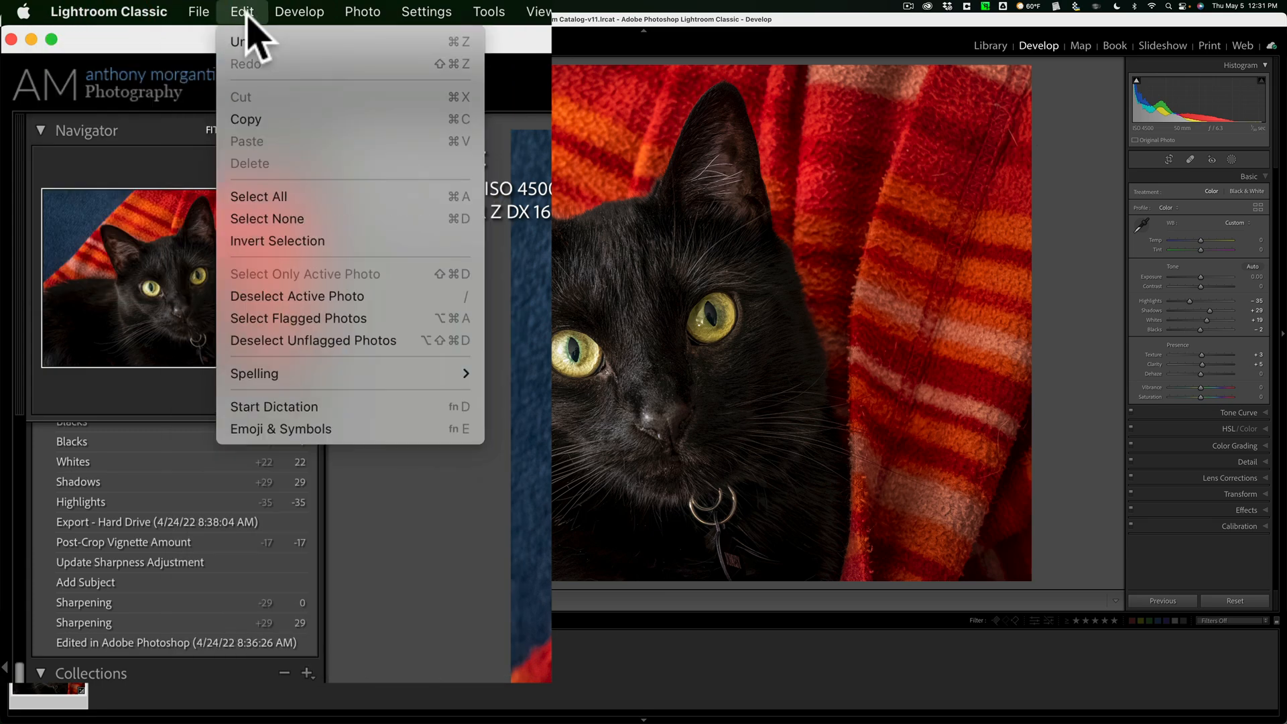
left_click(109, 12)
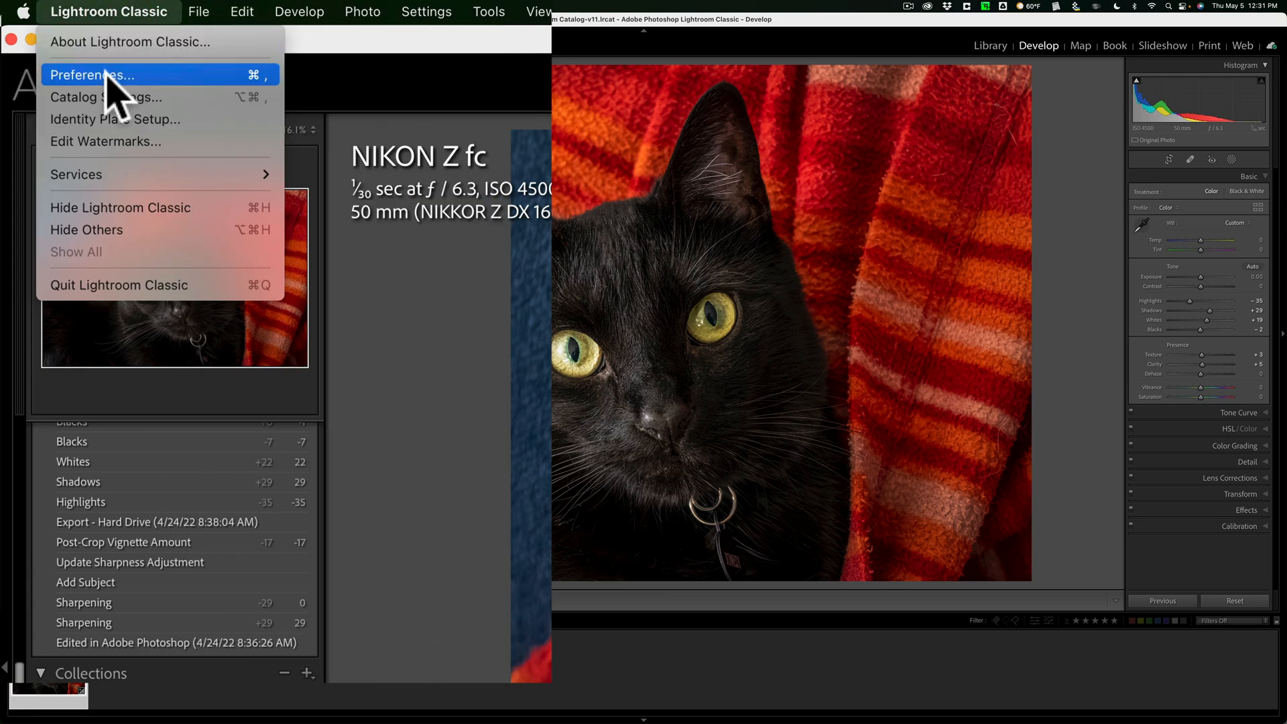
Set Panels Font Size to Large in the Interface preferences and close Preferences.
left_click(92, 74)
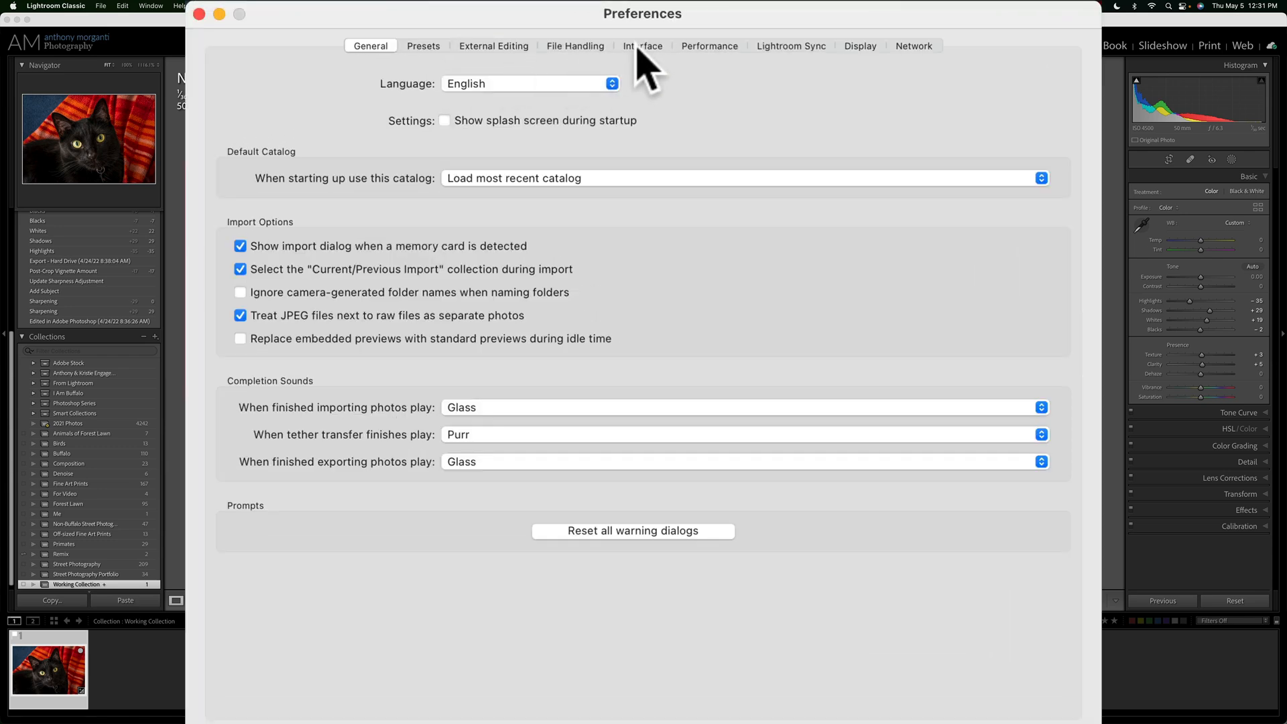
left_click(643, 45)
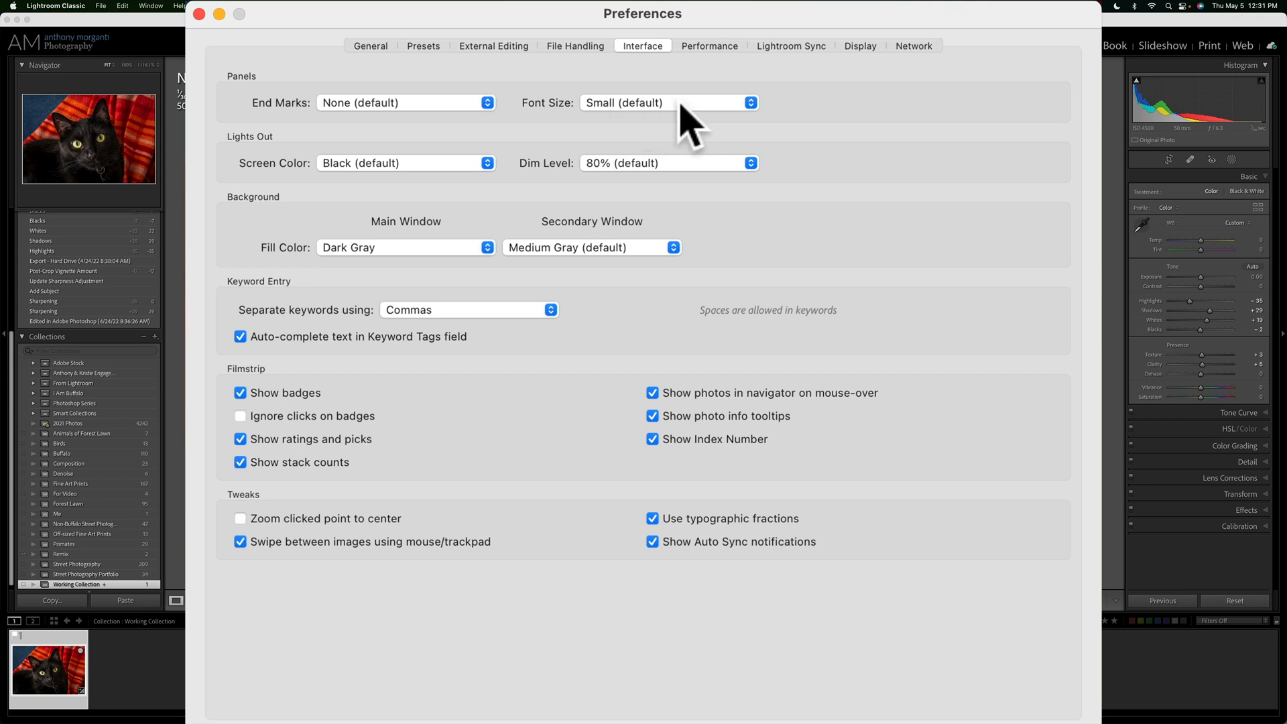
left_click(669, 102)
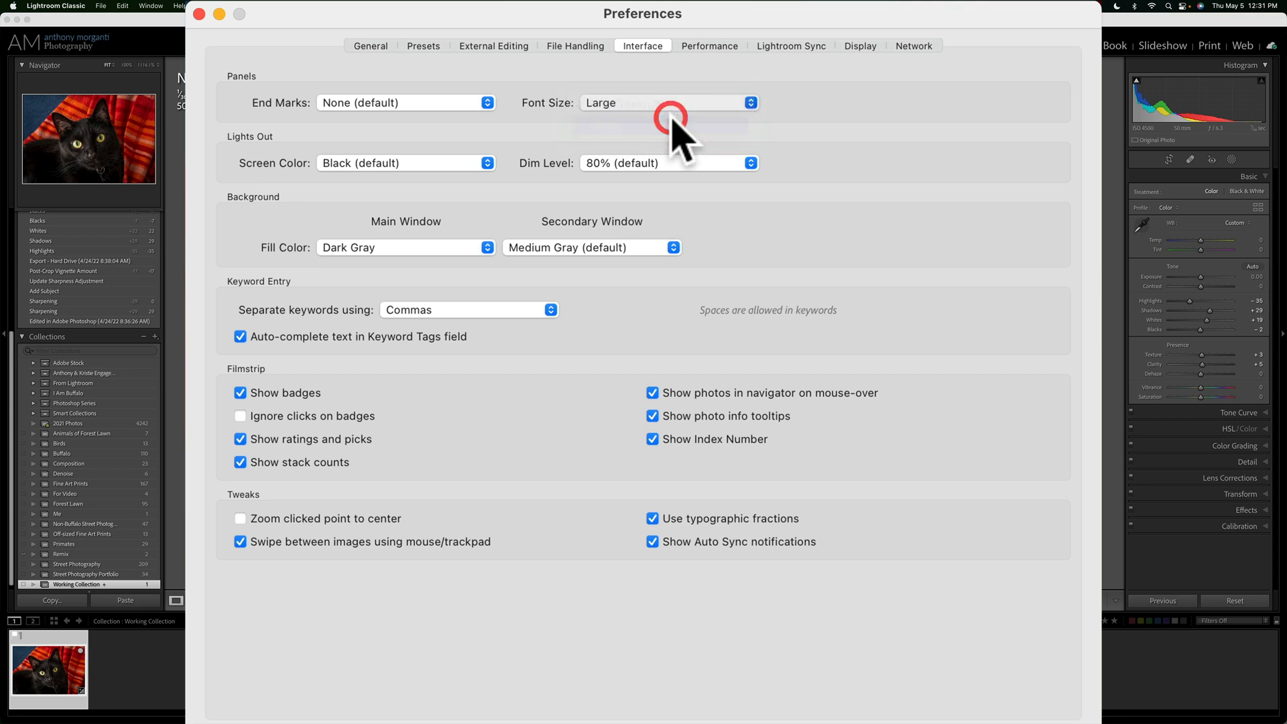
left_click(667, 102)
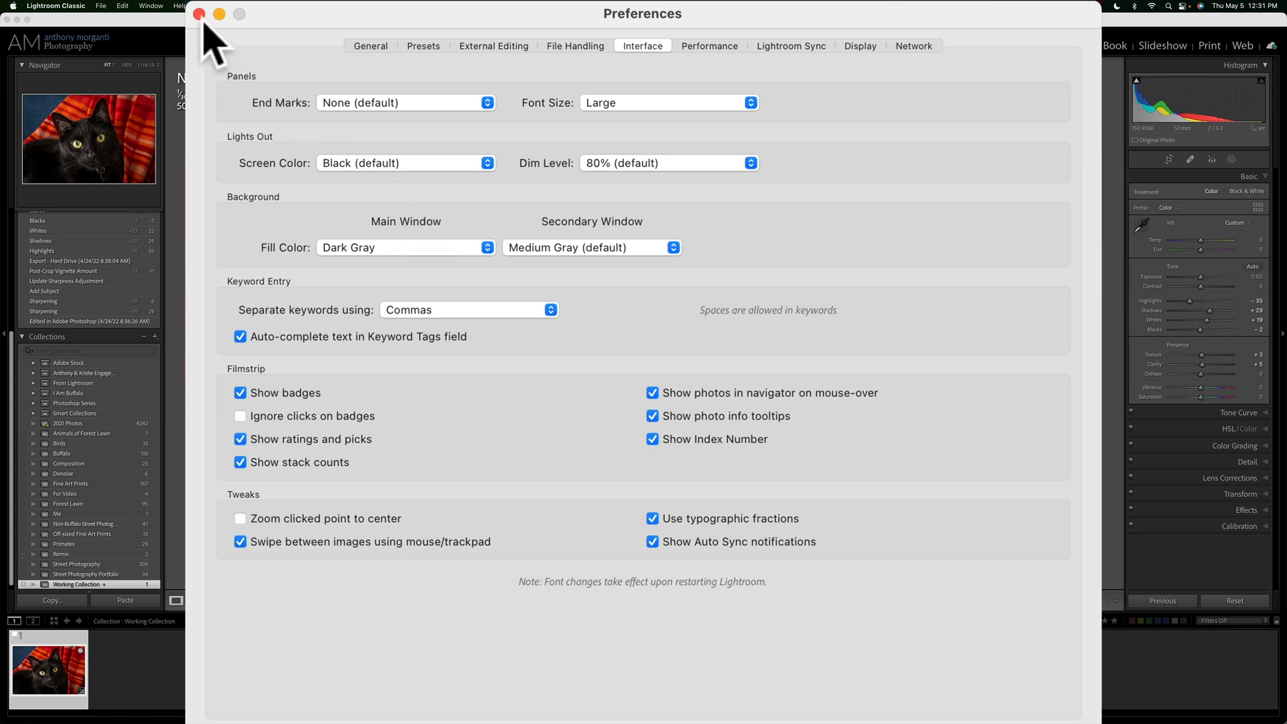
left_click(198, 14)
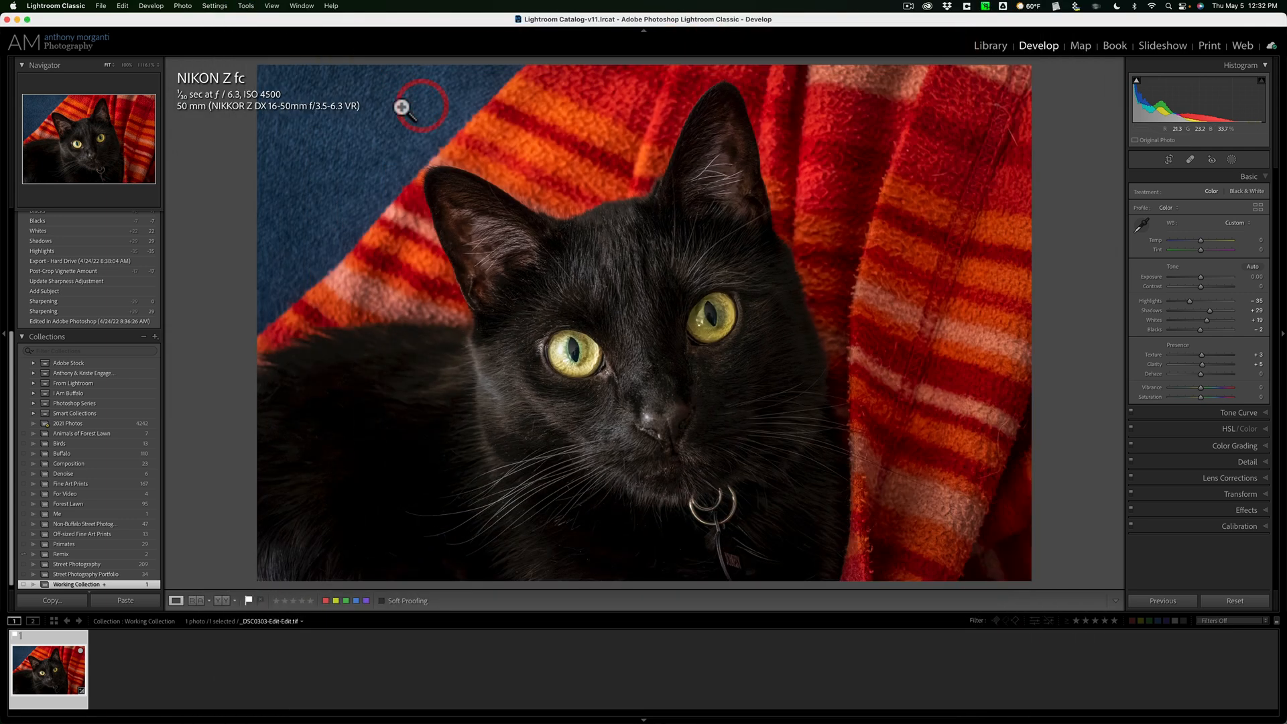
Quit Lightroom Classic and relaunch it from the Dock to apply the Large panel font.
left_click(56, 6)
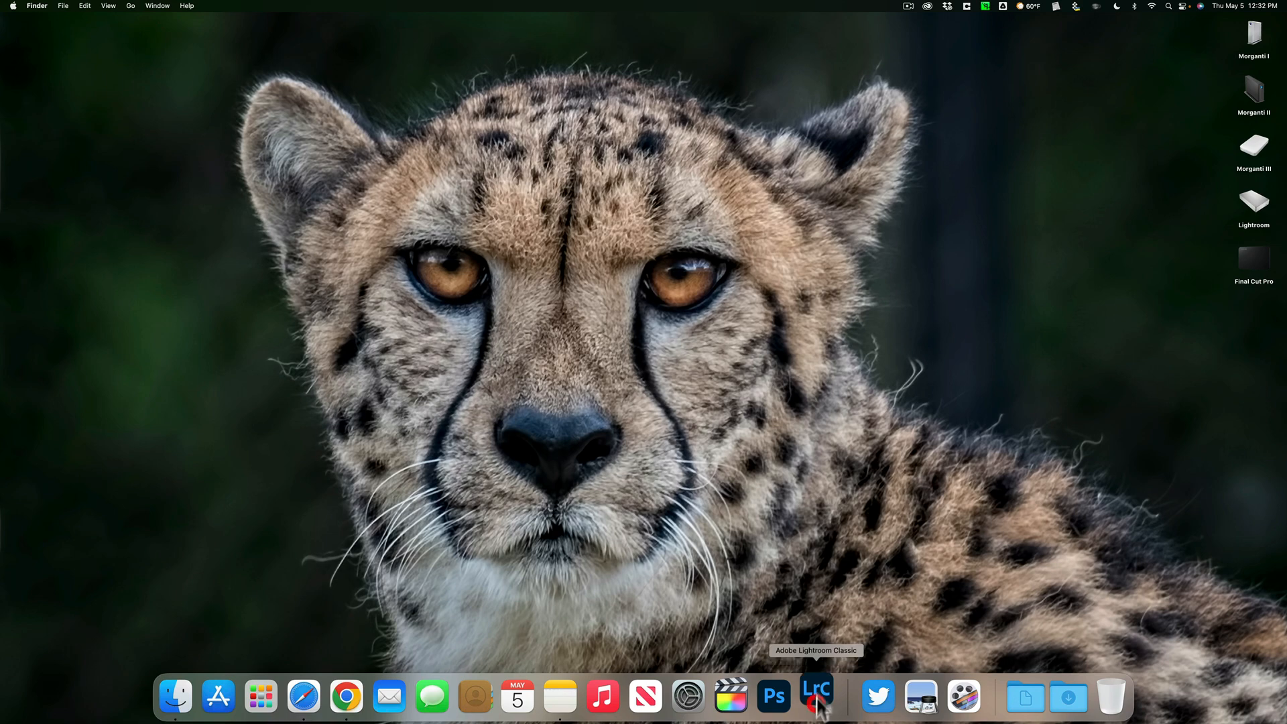
left_click(815, 696)
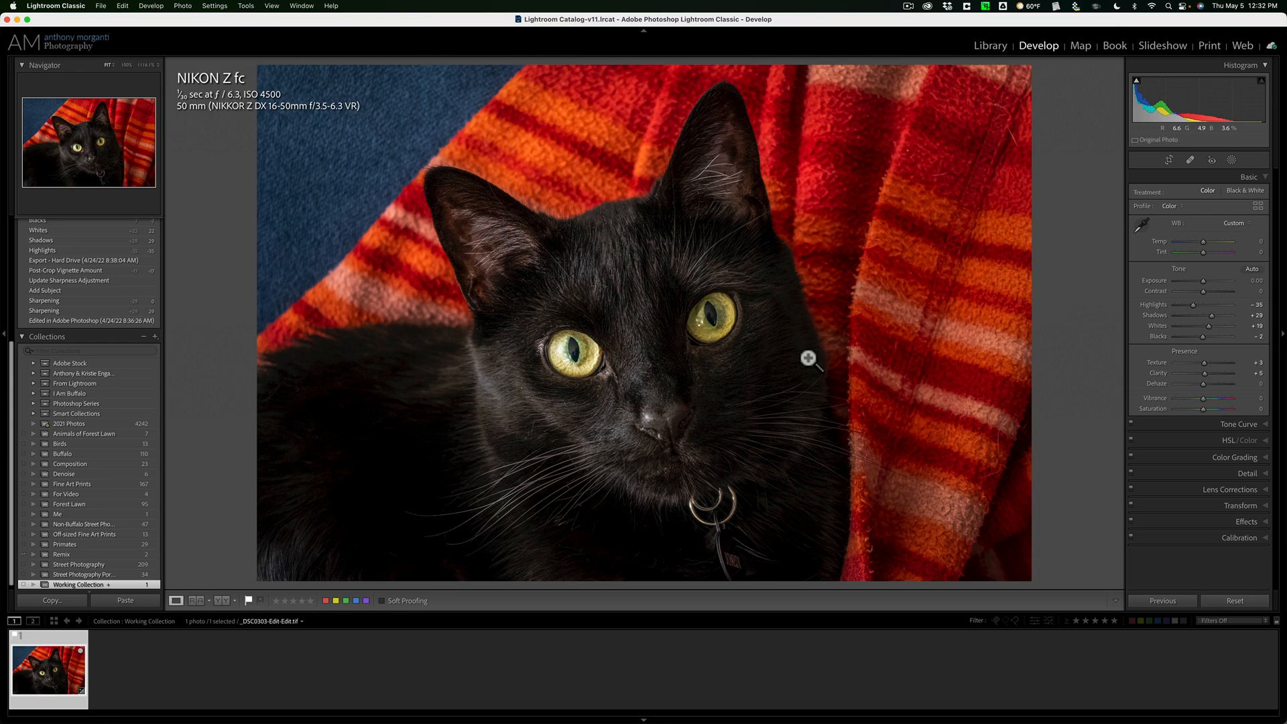
mouse_move(977, 318)
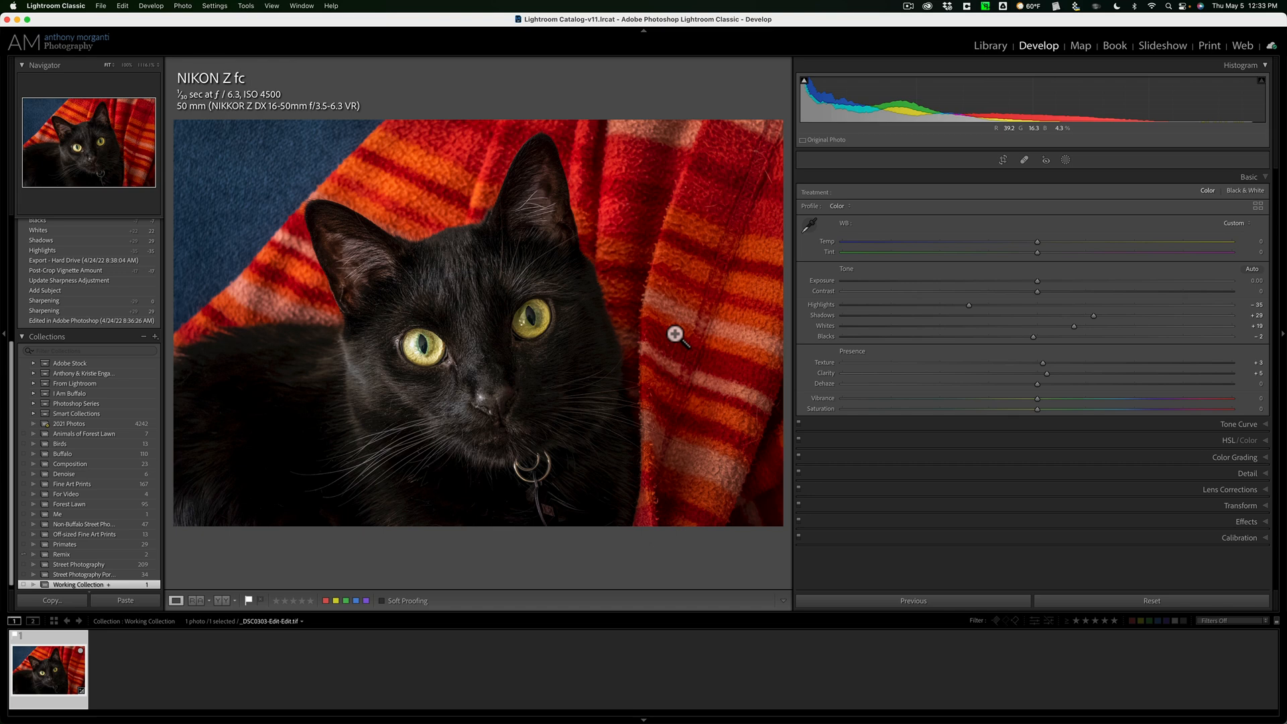
mouse_move(1064, 264)
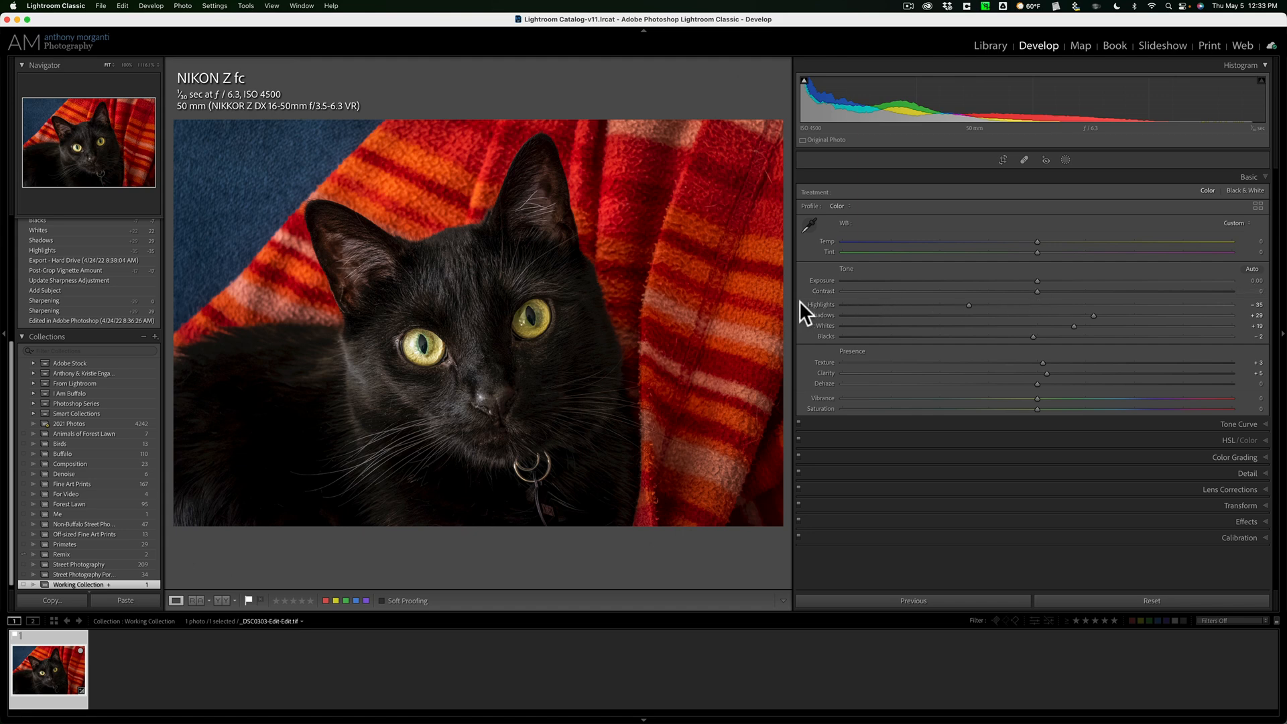
mouse_move(794, 306)
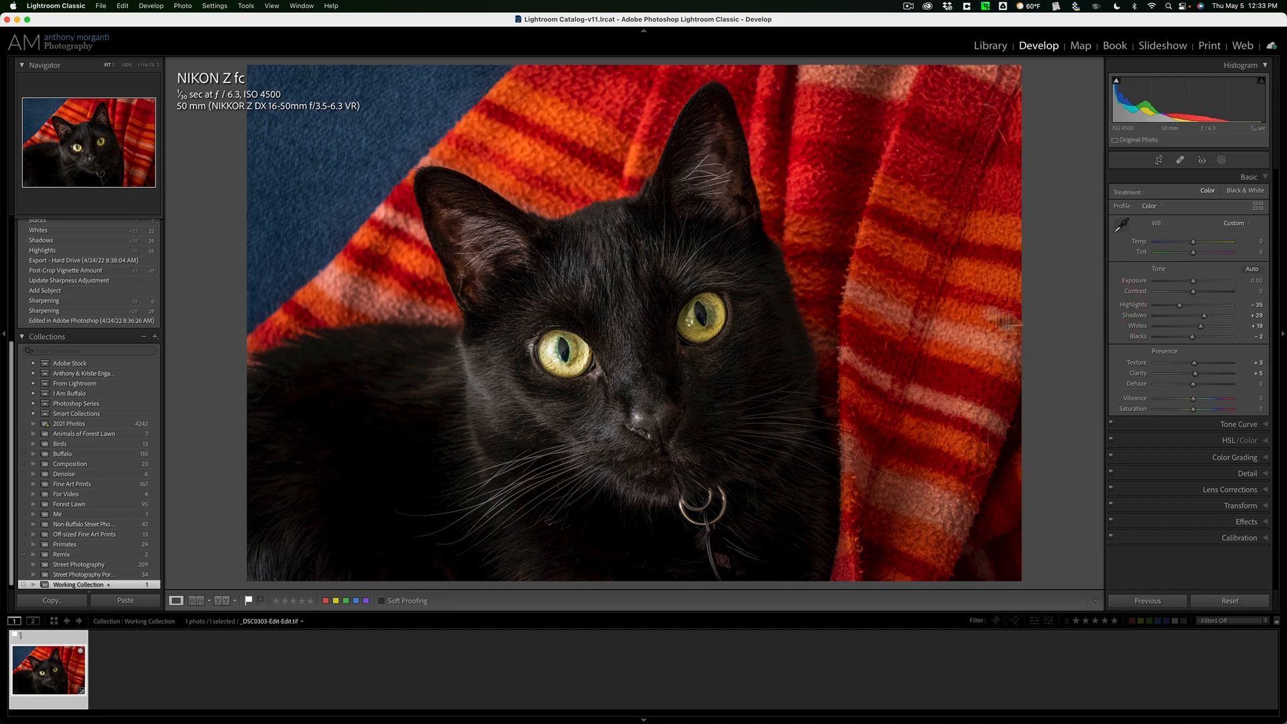
mouse_move(165, 324)
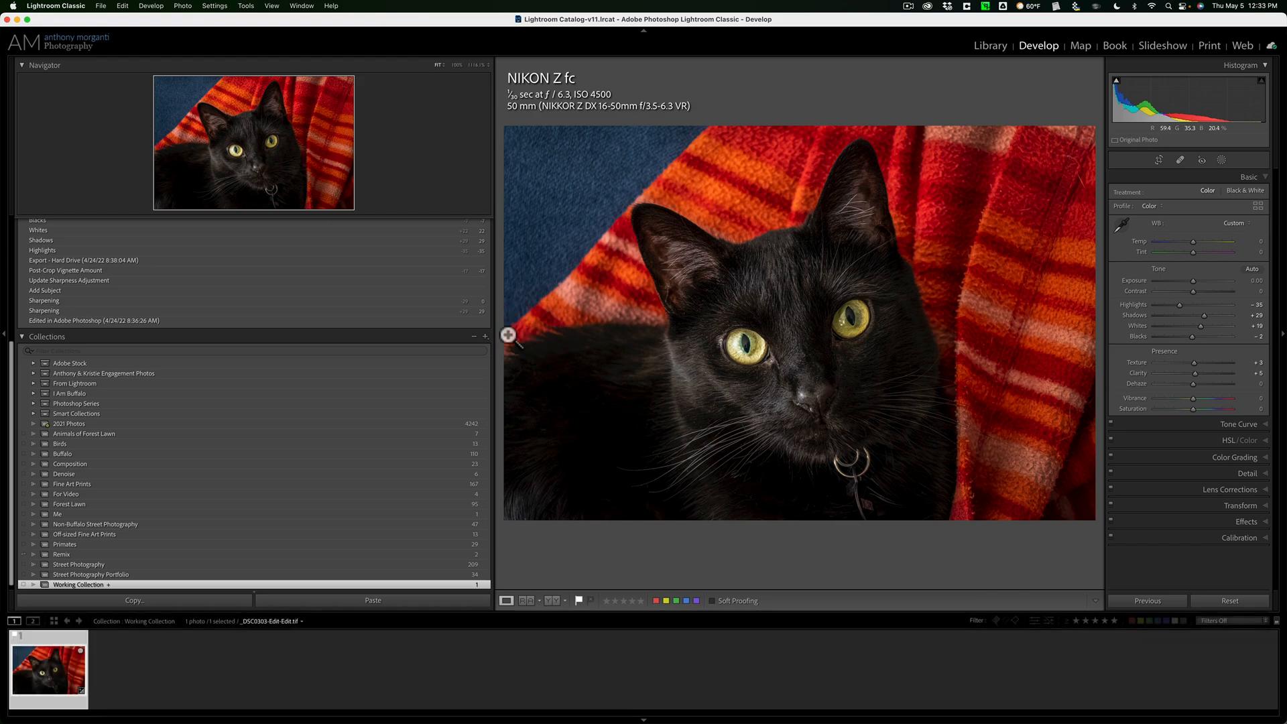
mouse_move(494, 336)
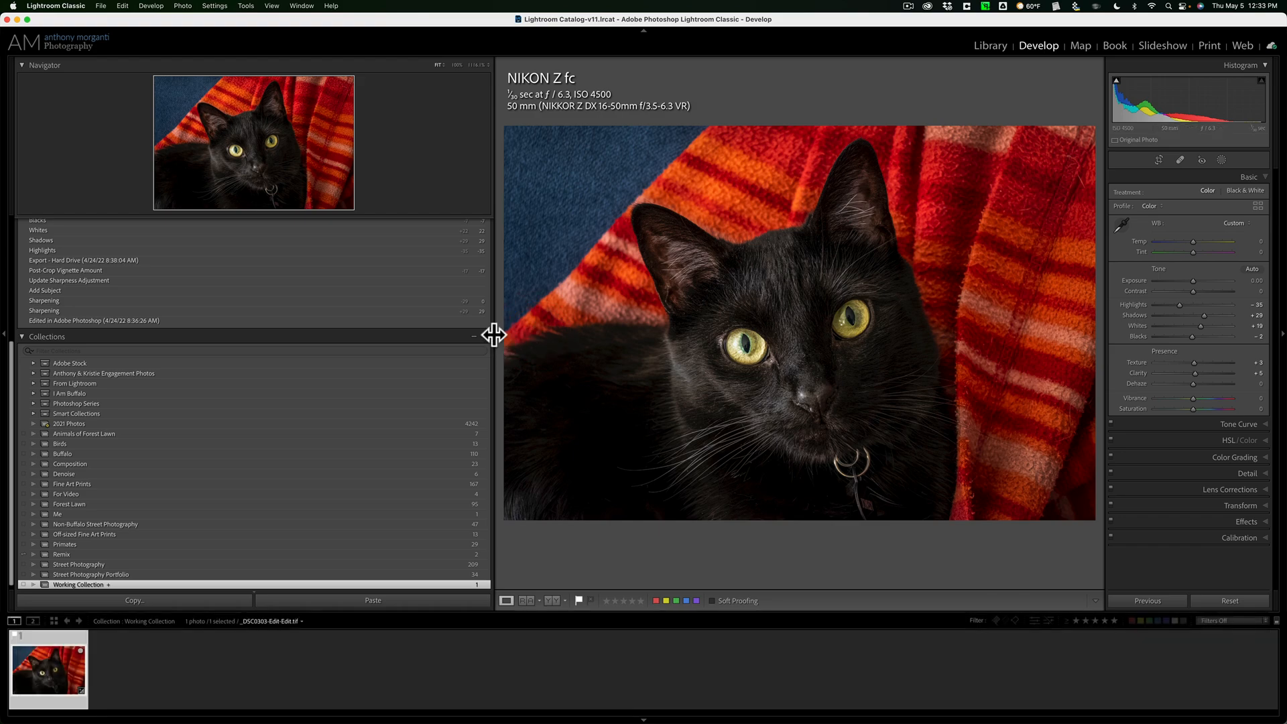